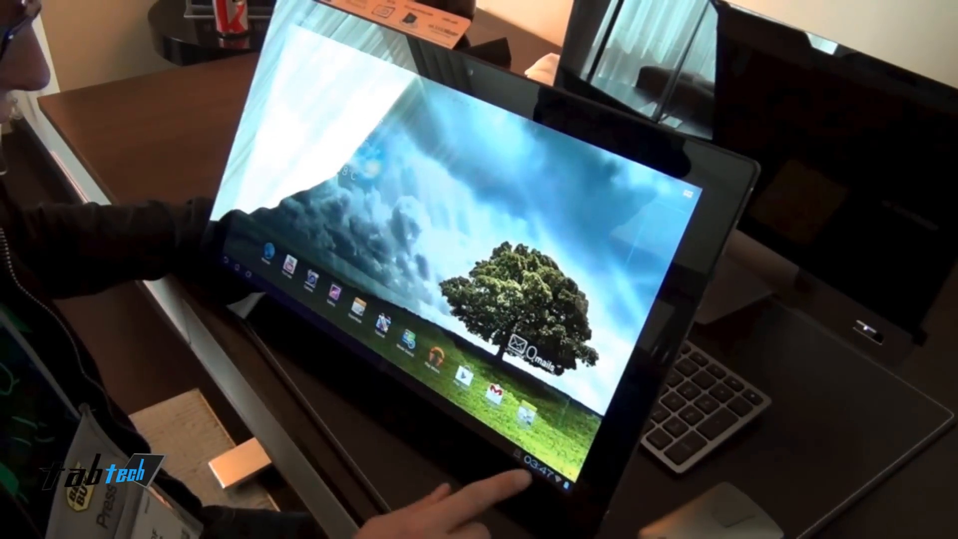
# Bring up the notification and quick-settings panel from the system-bar clock, showing time and date
pyautogui.click(538, 461)
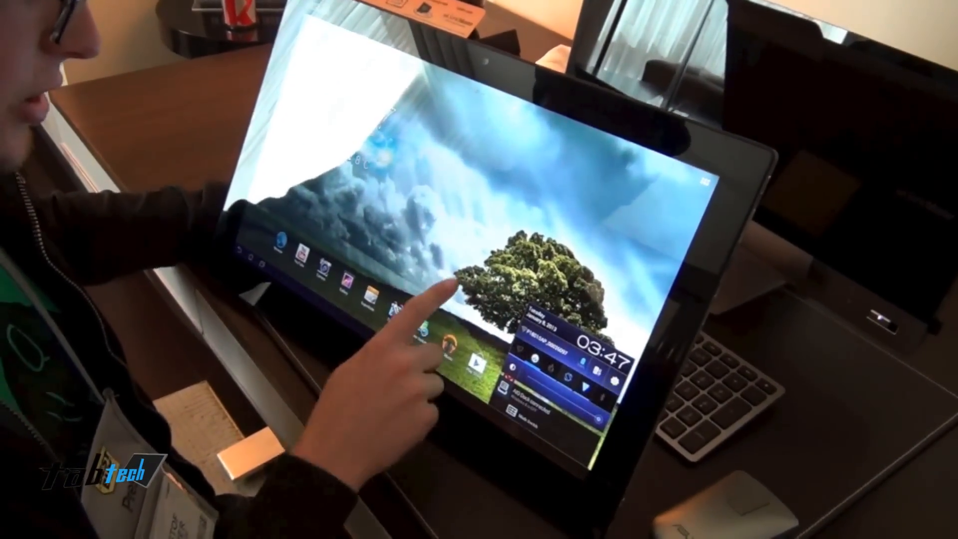